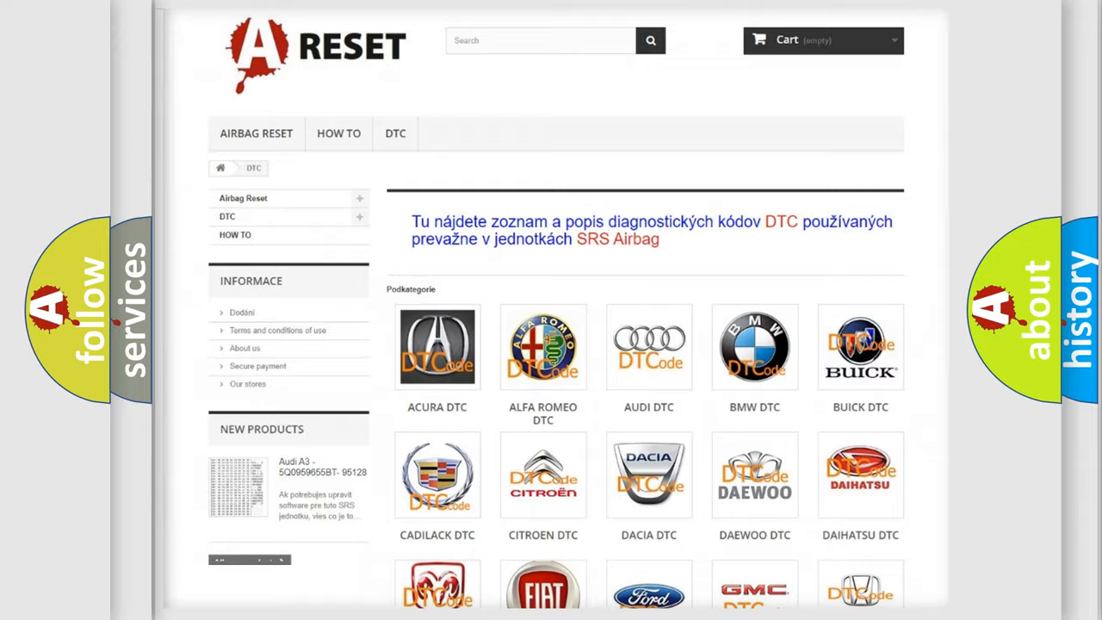
- Open the Jeep DTC tile and scroll through its grid of code subcategories, returning to the top
scroll("down", 3)
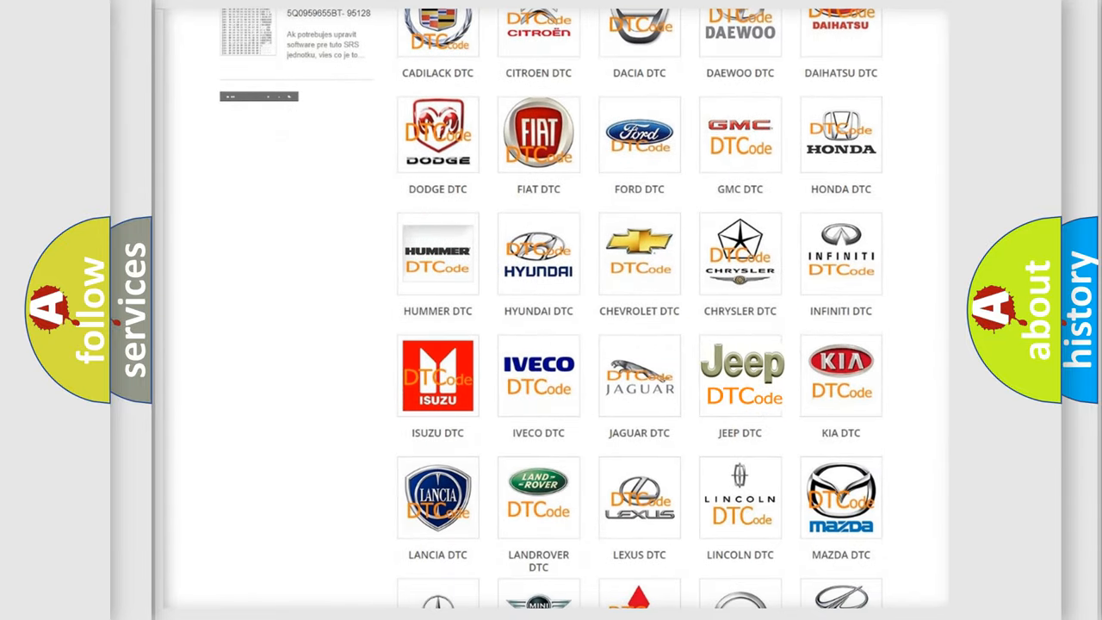
left_click(739, 375)
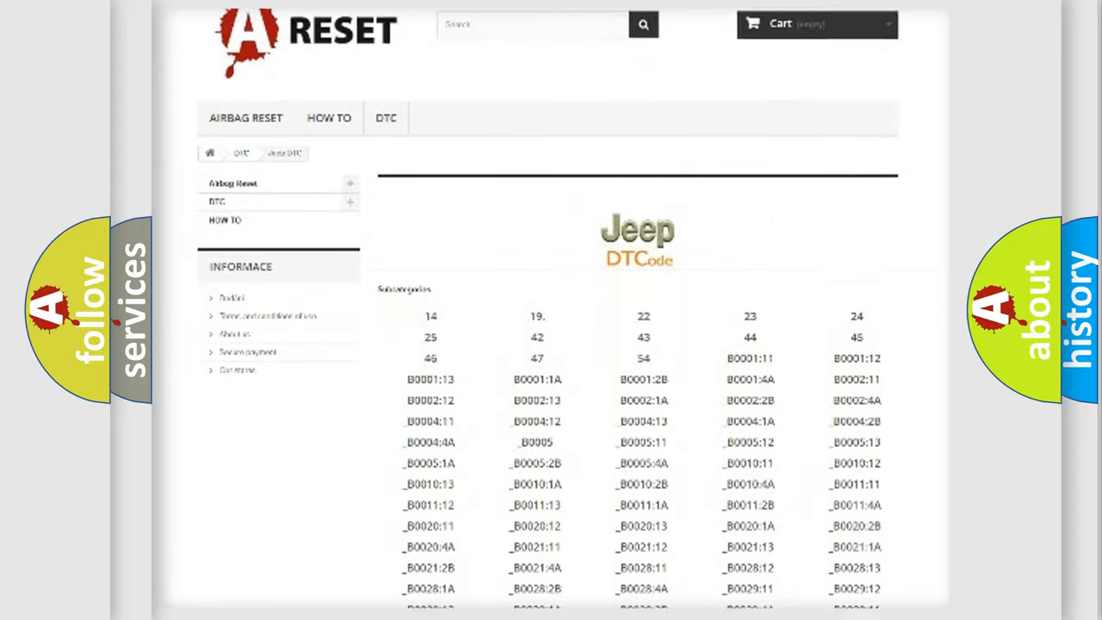
scroll("down", 3)
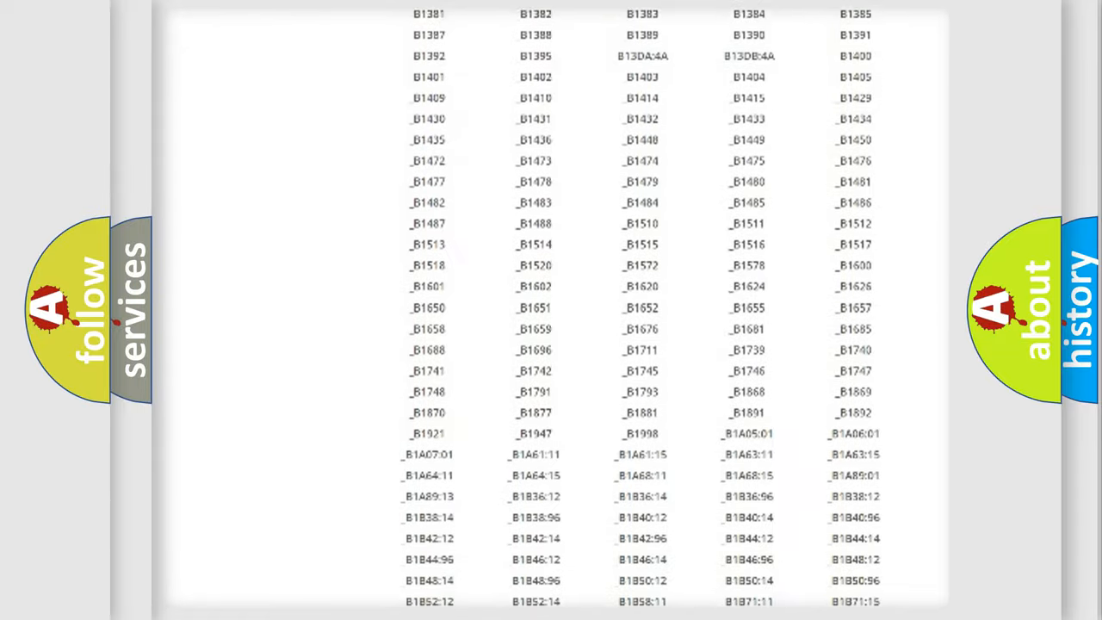
scroll("up", 3)
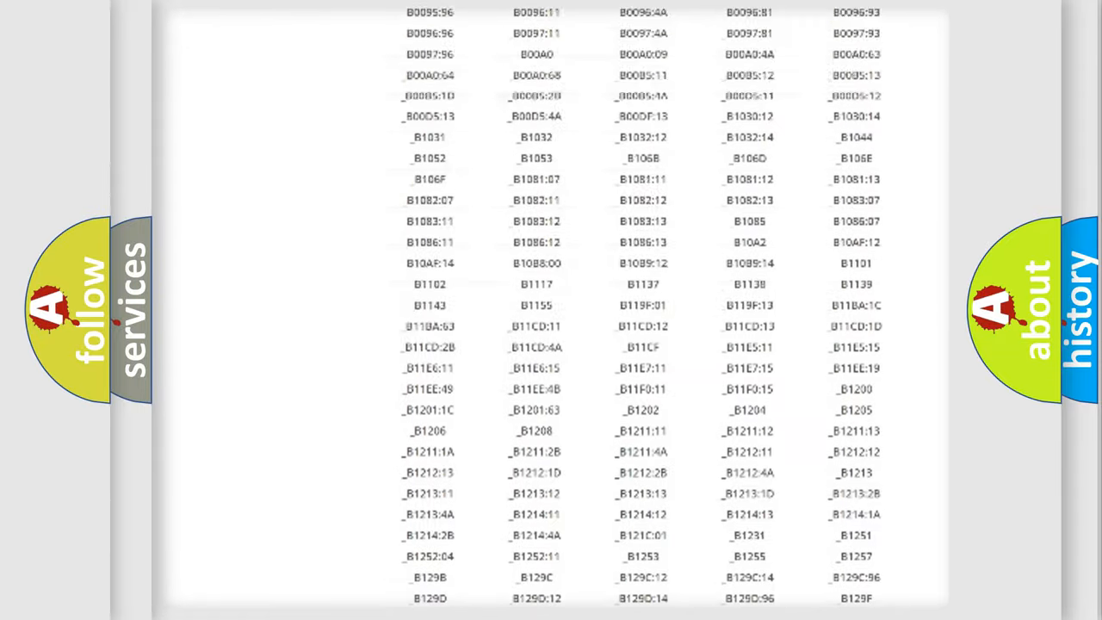
scroll("up", 3)
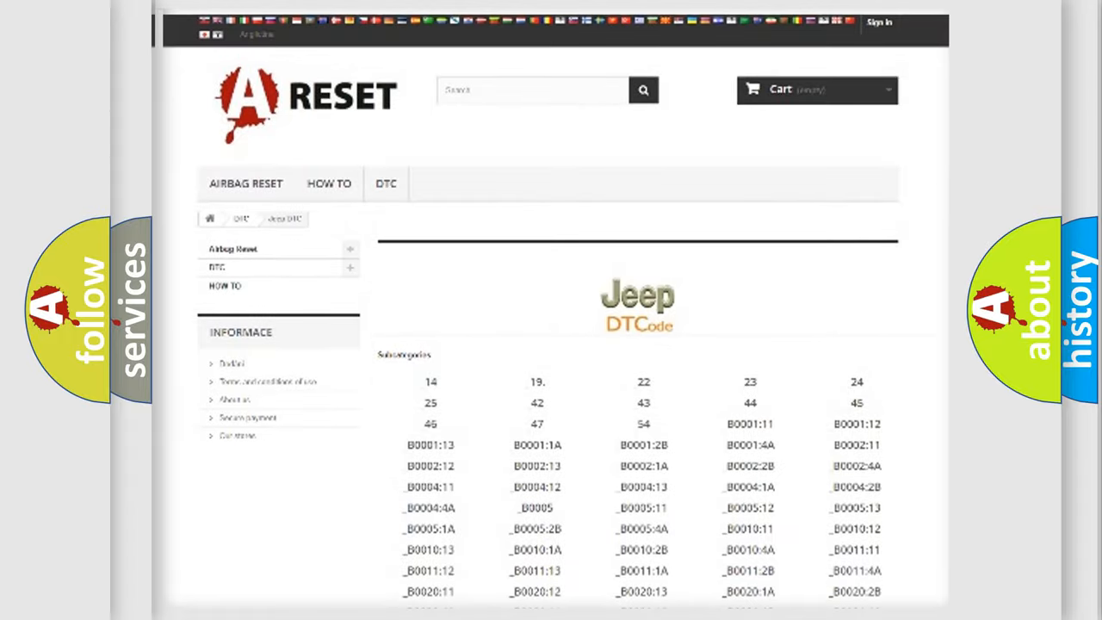